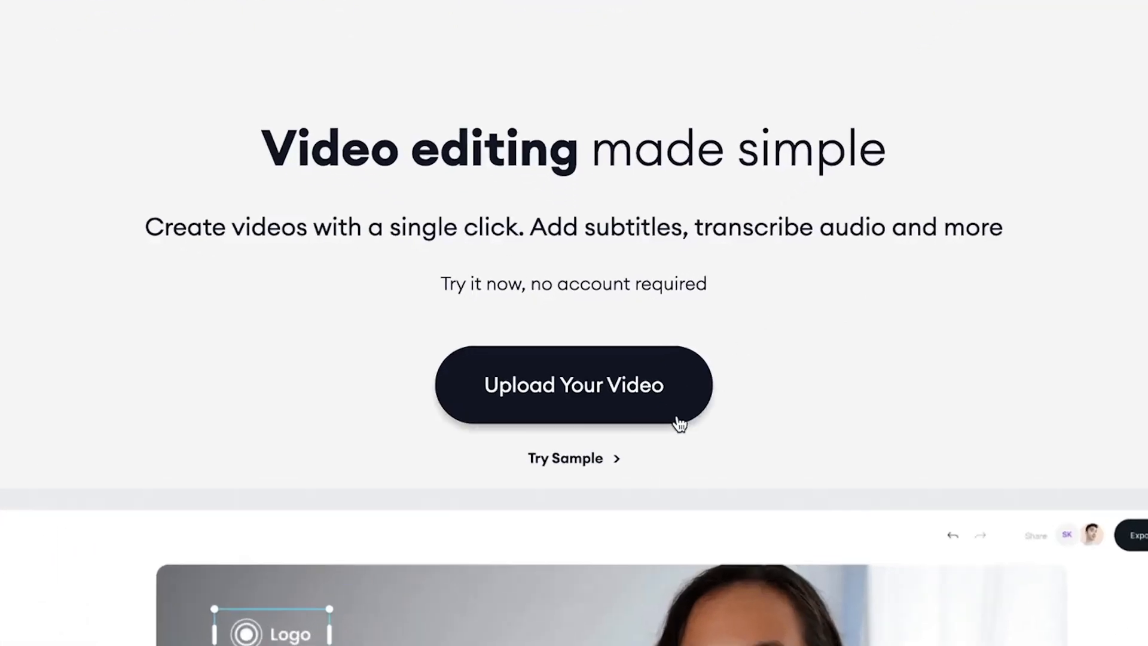
Step: Upload 'Tim Thumbs for GIF Clip.mp4' as a new project
click(574, 385)
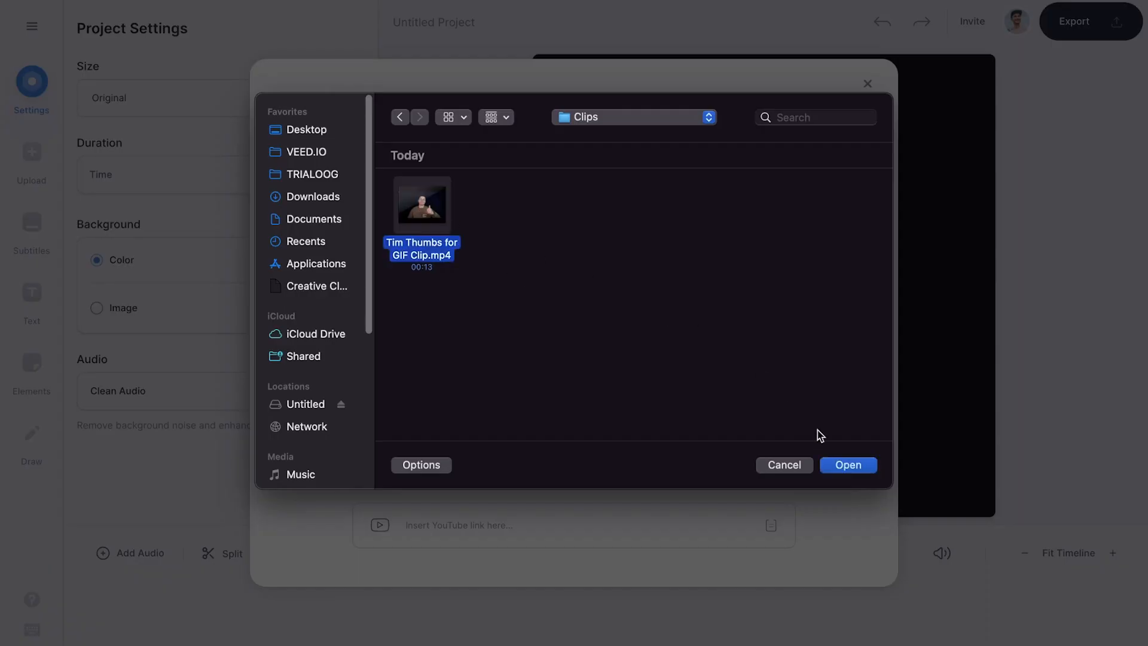
click(849, 464)
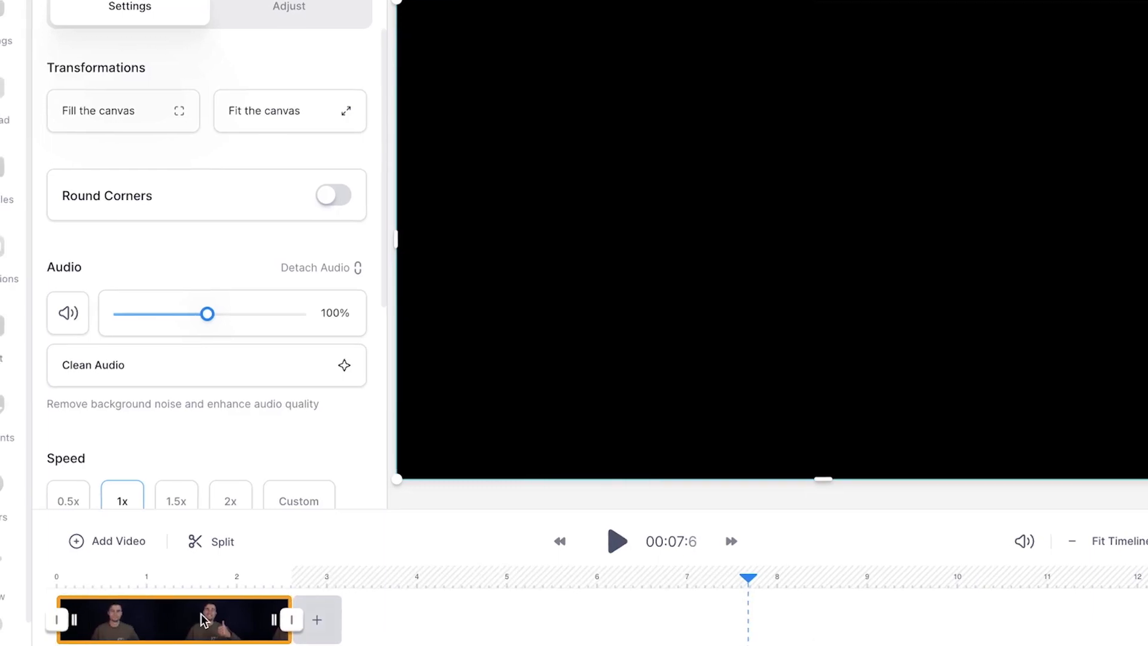
Step: Bring up the project-wide settings after trimming the clip to about 2.6 s
click(43, 135)
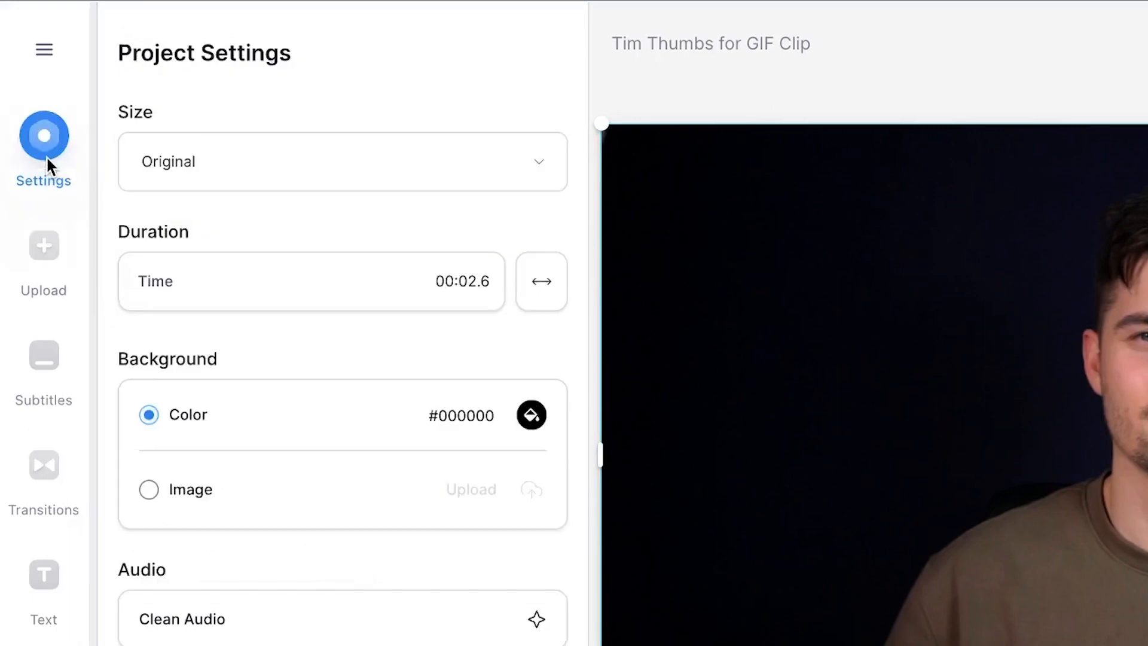
Step: Set the canvas to Square 1:1 and scale the video to fill it
click(341, 161)
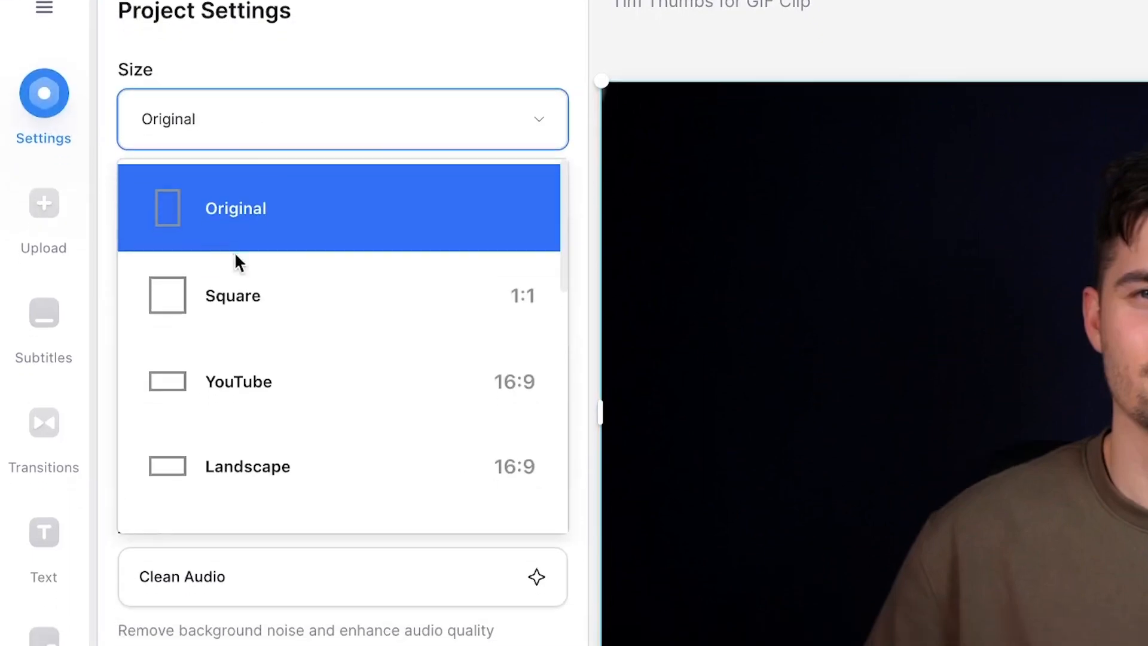
click(233, 295)
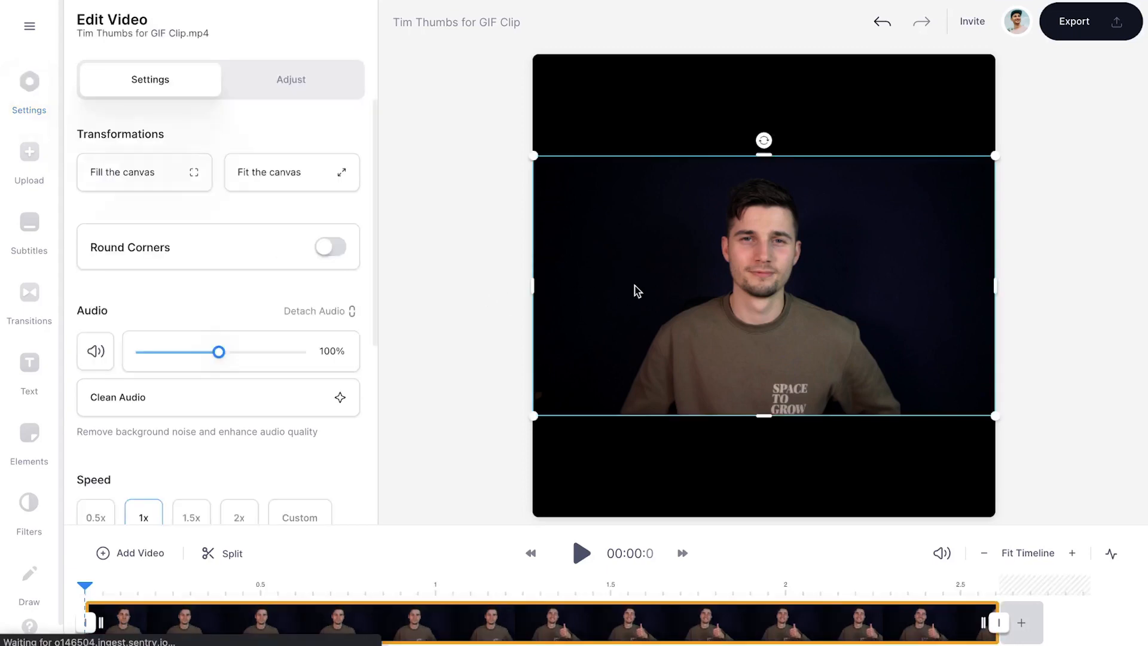
click(144, 172)
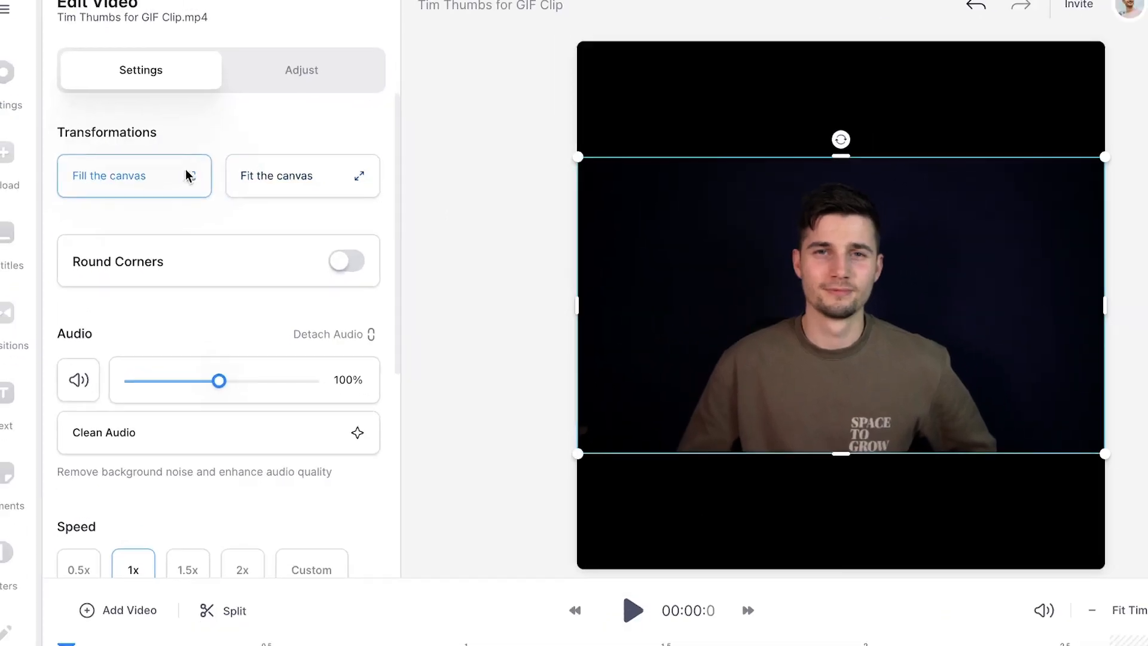
click(634, 610)
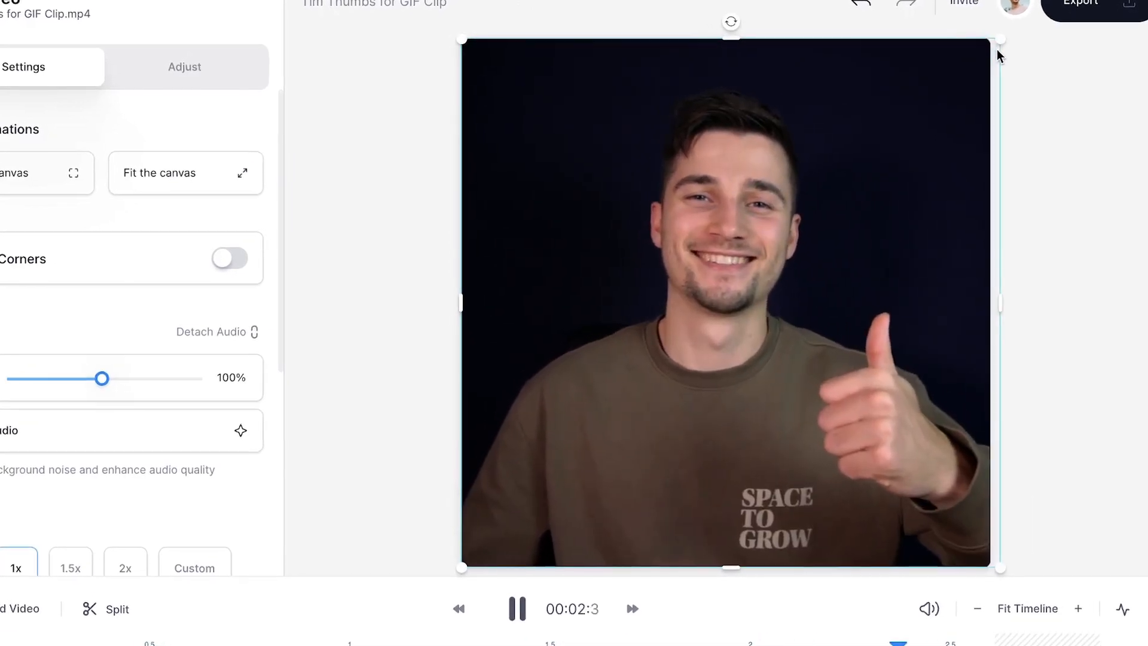
click(48, 328)
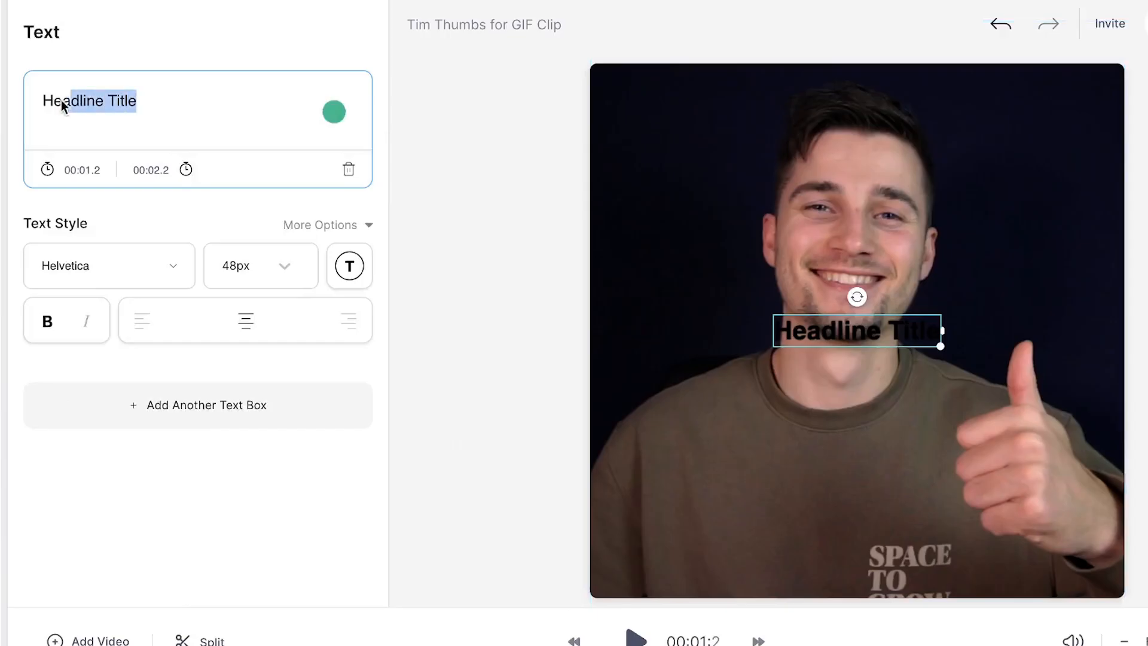
Step: Add a 'GOOD JOB!' headline on a green banner at the bottom and export the video
text(GOOD JOB!)
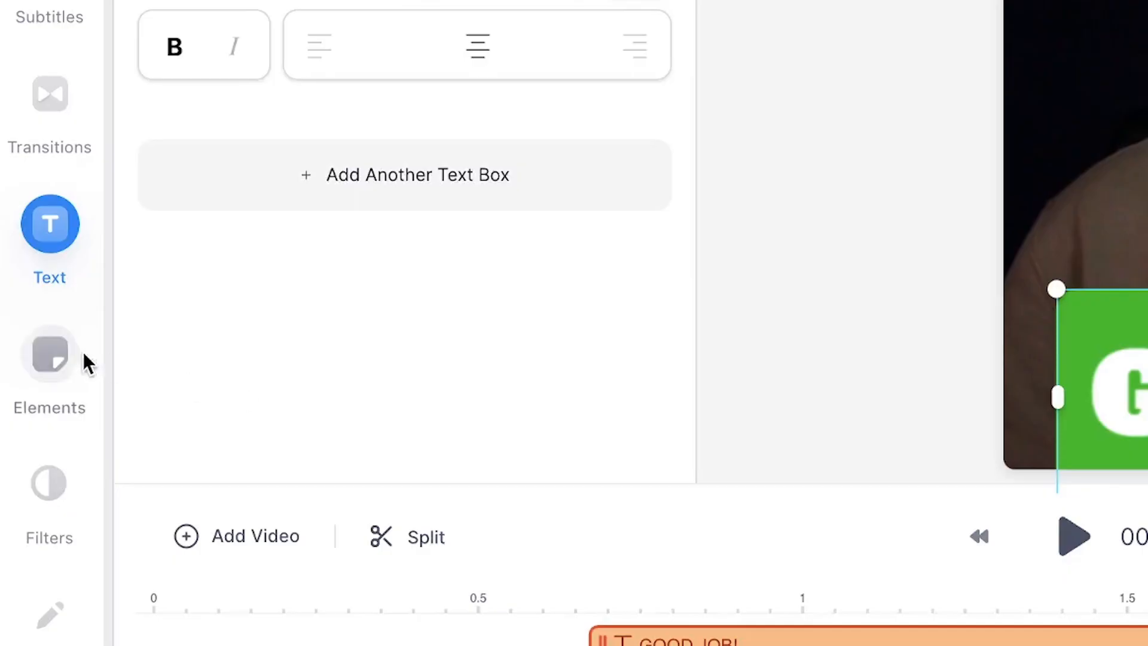
click(49, 358)
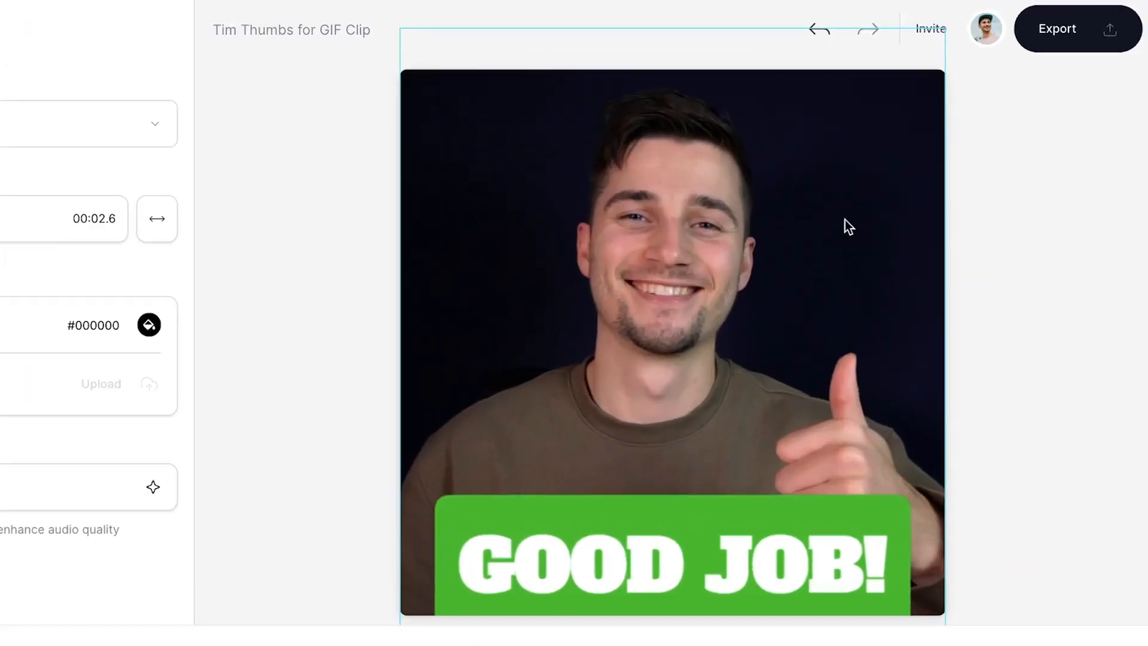
click(1065, 28)
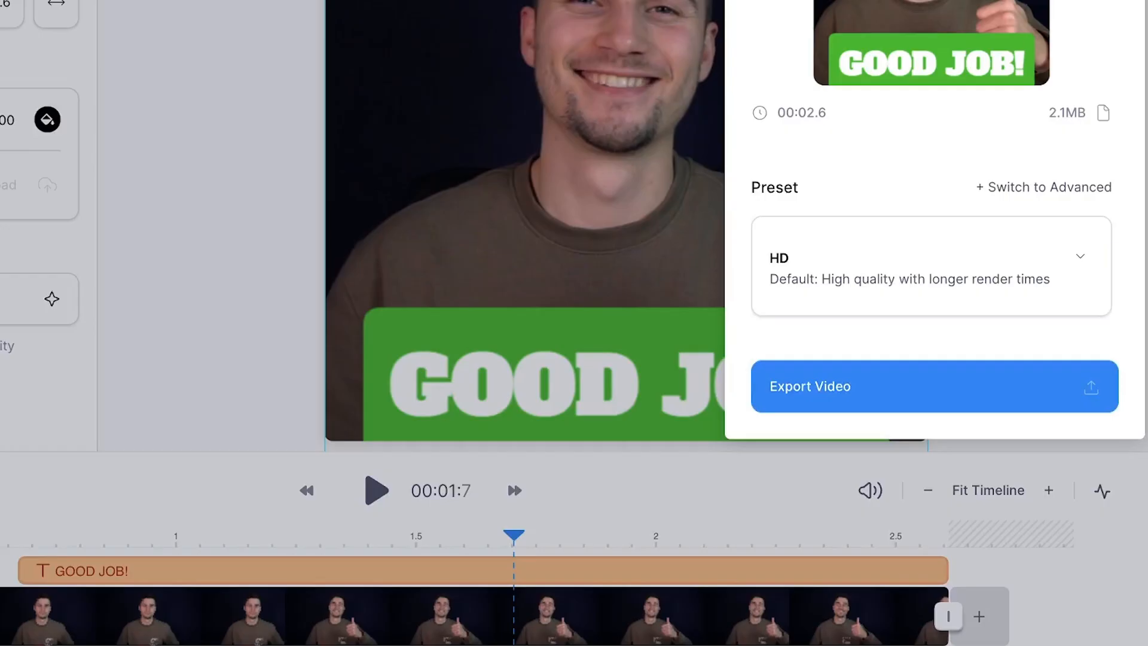
click(934, 386)
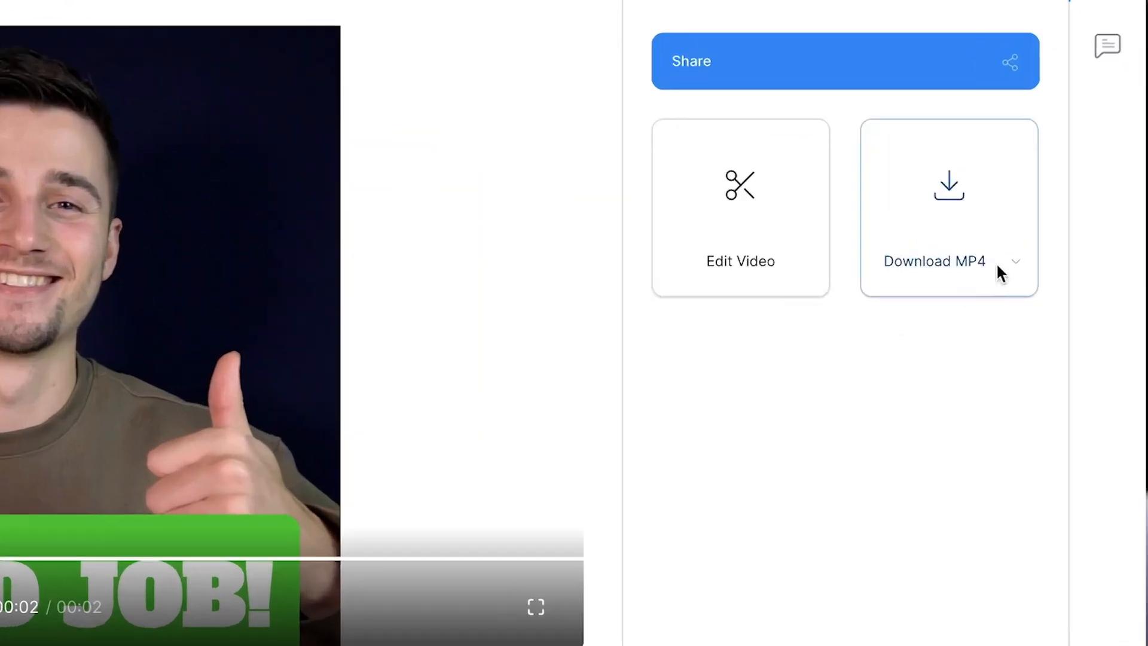
Step: Switch the exported clip's download format from MP4 to GIF
click(1018, 262)
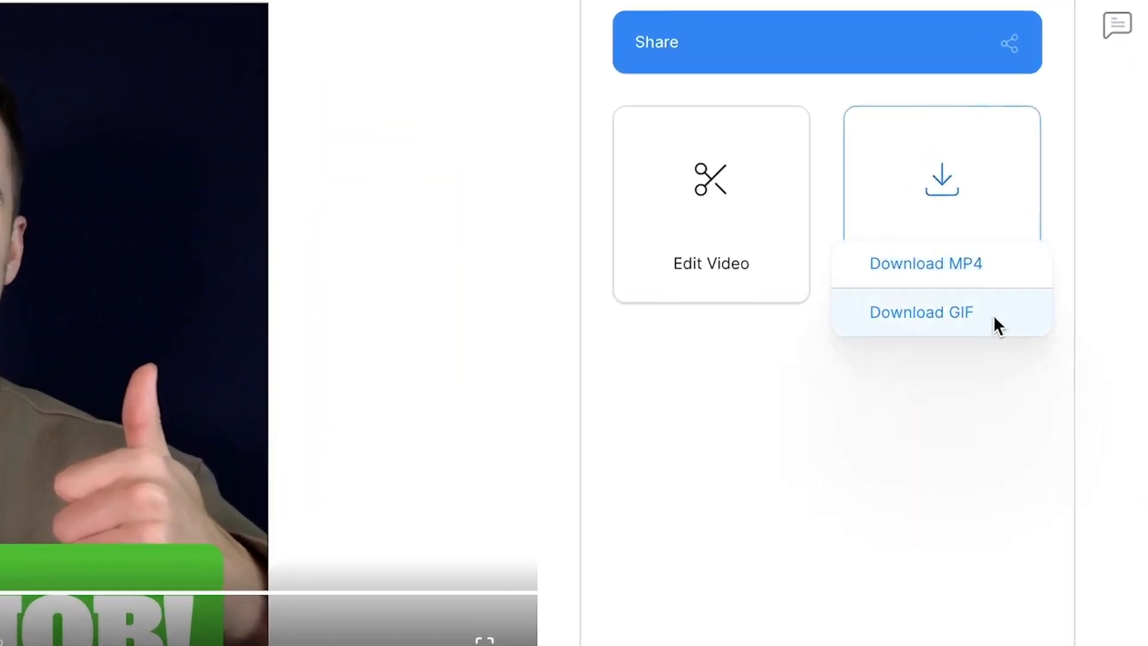
click(921, 312)
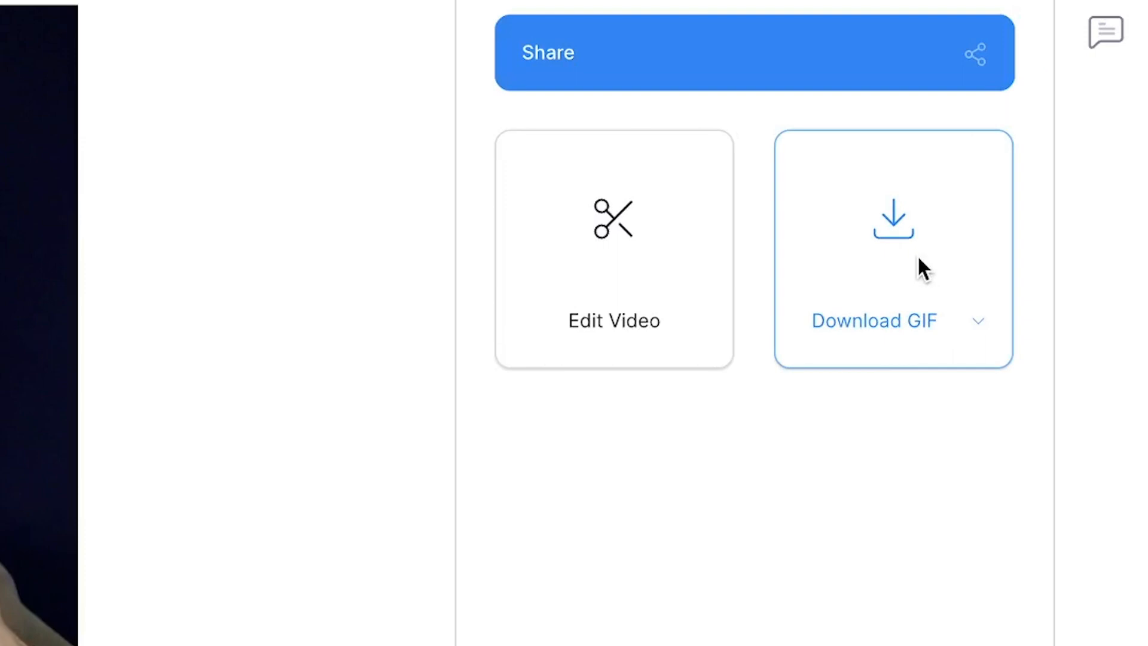